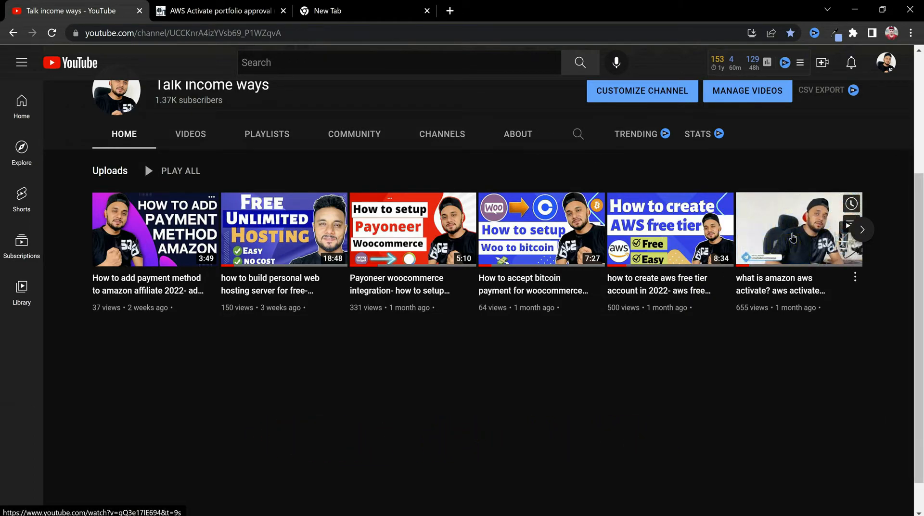
Browse the YouTube channel's uploaded videos, paging to the next set and back to the newest.
{"action": "scroll", "scroll_direction": "down", "scroll_amount": 3}
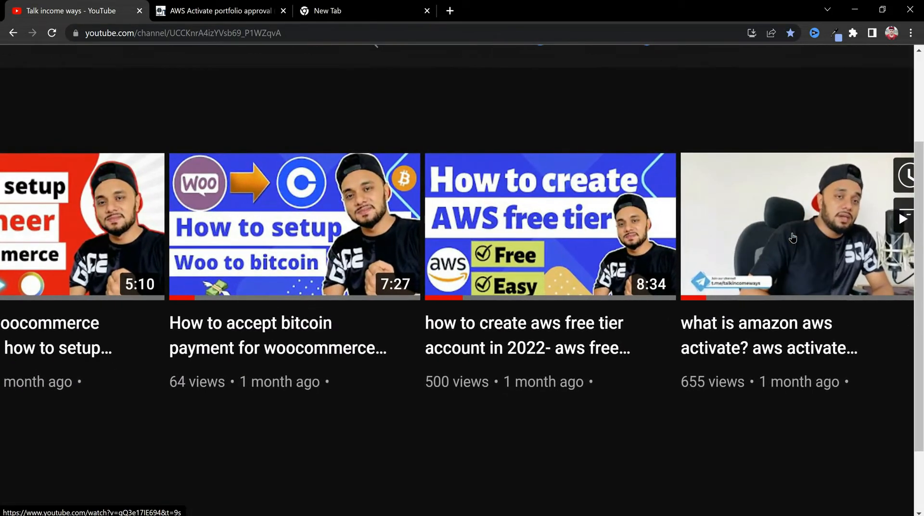
{"action": "scroll", "scroll_direction": "up", "scroll_amount": 3}
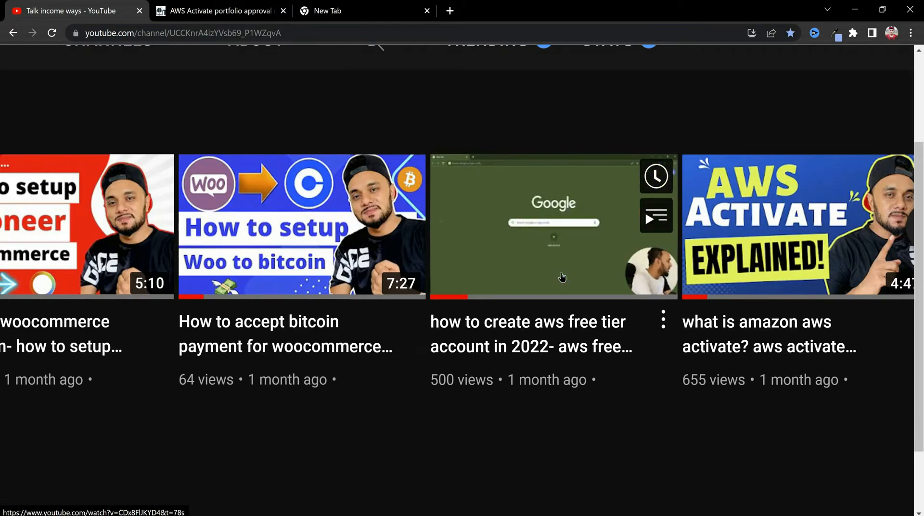
{"action": "scroll", "scroll_direction": "up", "scroll_amount": 3}
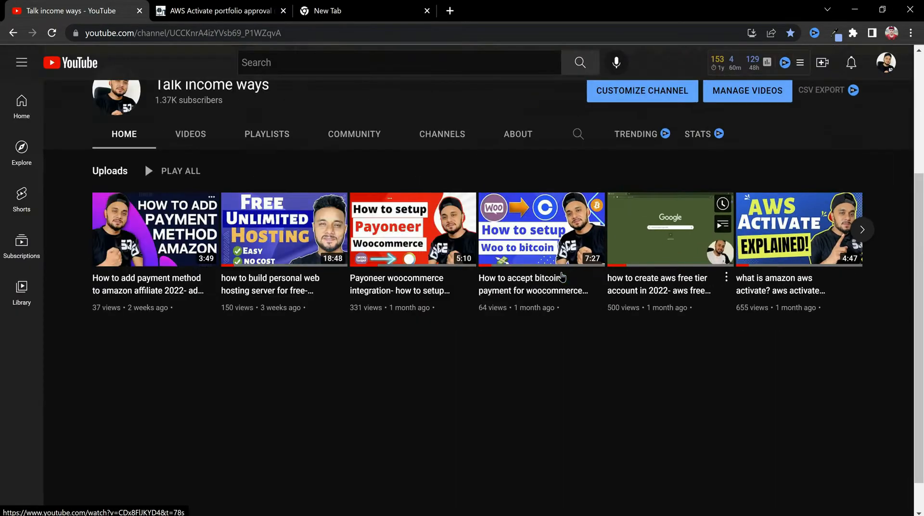
{"action": "left_click", "coordinate": [861, 228]}
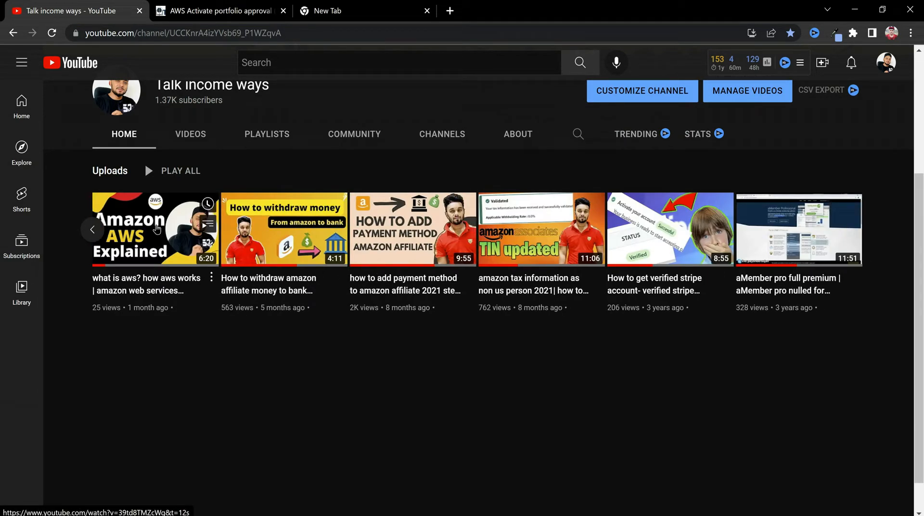
{"action": "left_click", "coordinate": [91, 230]}
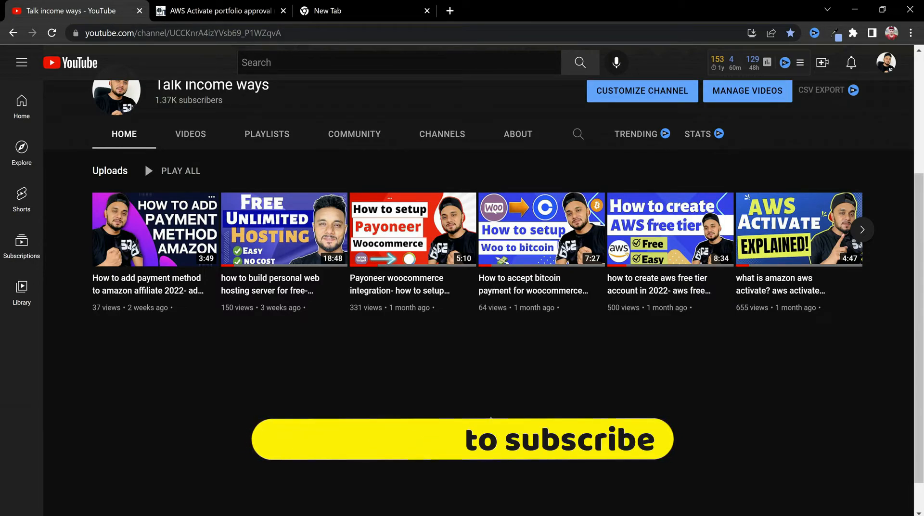
Switch to the AWS Management Console and reach the Billing Dashboard from the account menu.
{"action": "left_click", "coordinate": [71, 10]}
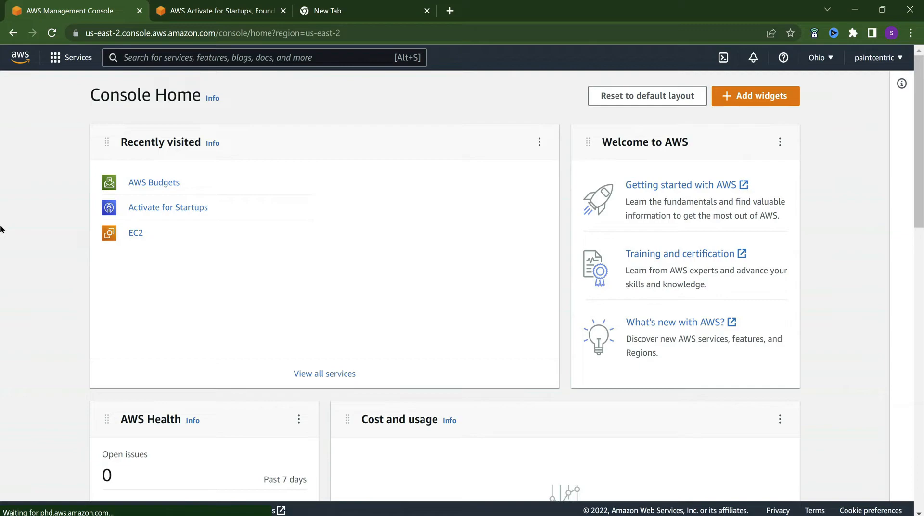
{"action": "mouse_move", "coordinate": [62, 225]}
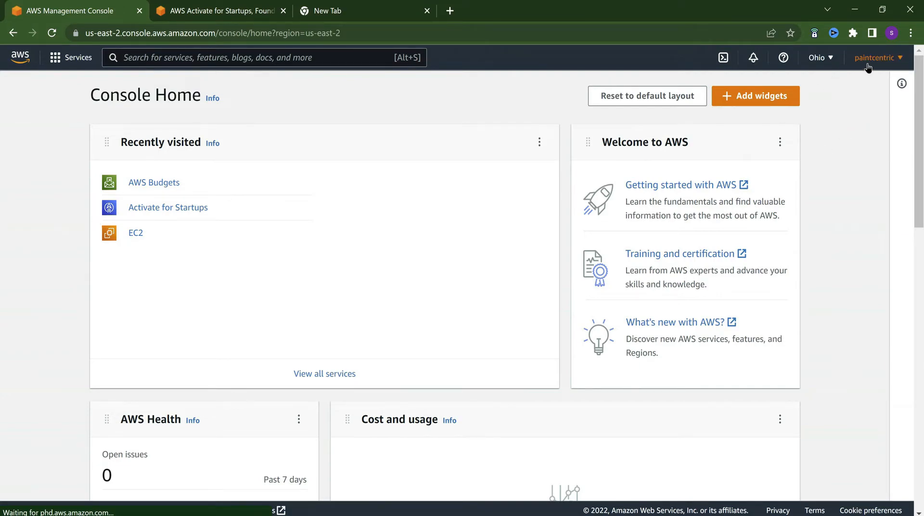
{"action": "left_click", "coordinate": [876, 58]}
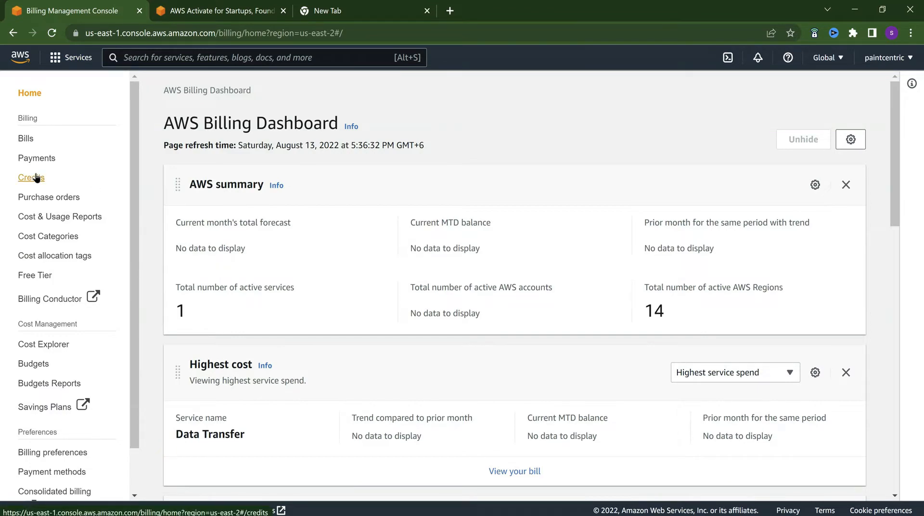
Show the Credits page listing two active AWS Activate credits totaling $6,500.00 remaining.
{"action": "left_click", "coordinate": [31, 177]}
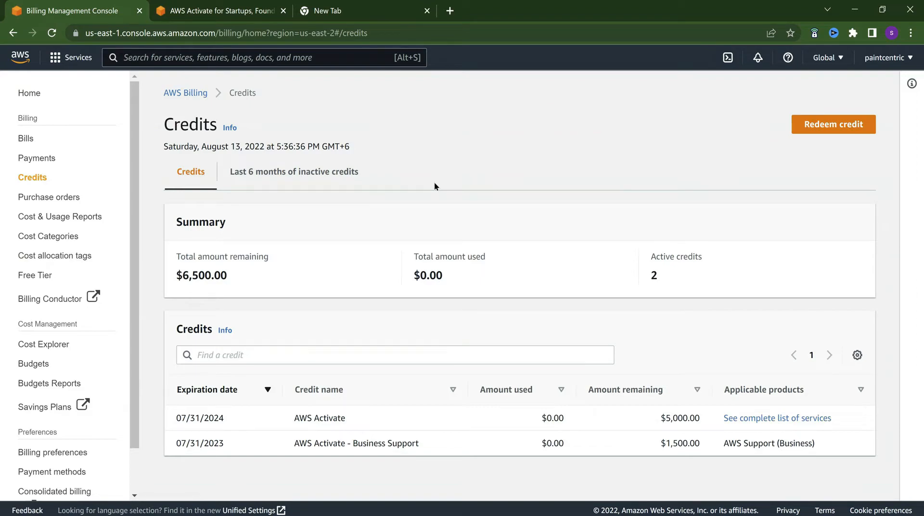
{"action": "mouse_move", "coordinate": [154, 296]}
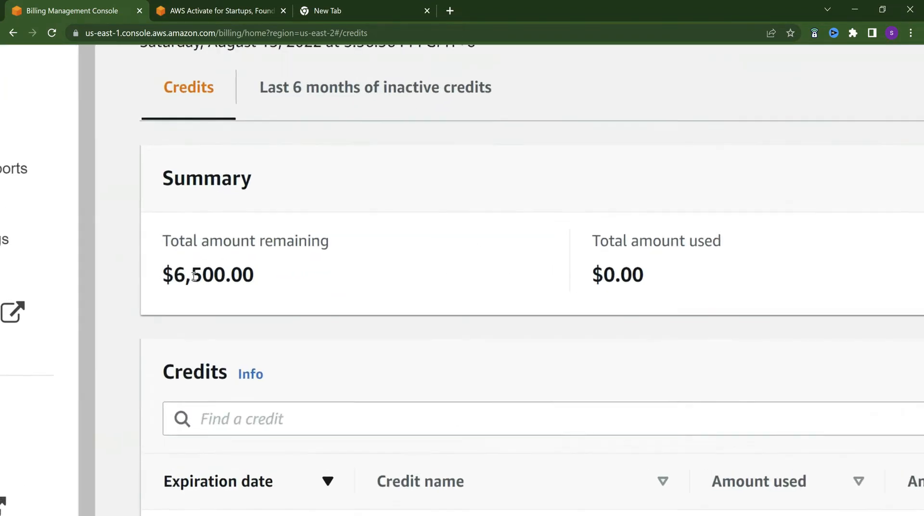
{"action": "scroll", "scroll_direction": "down", "scroll_amount": 3}
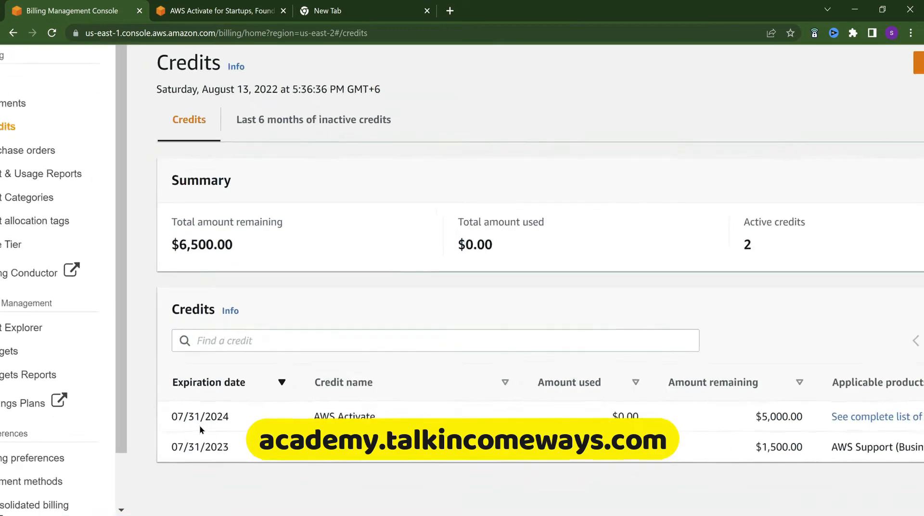
{"action": "scroll", "scroll_direction": "down", "scroll_amount": 3}
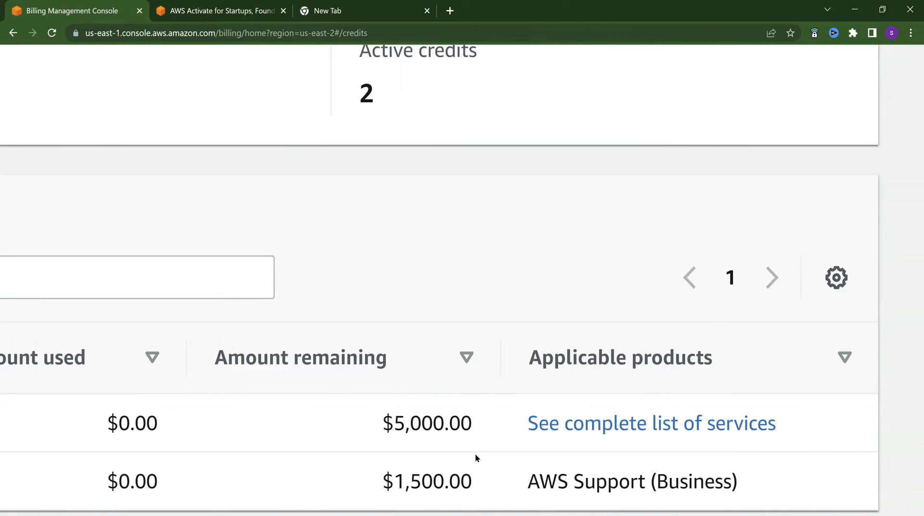
{"action": "scroll", "scroll_direction": "down", "scroll_amount": 3}
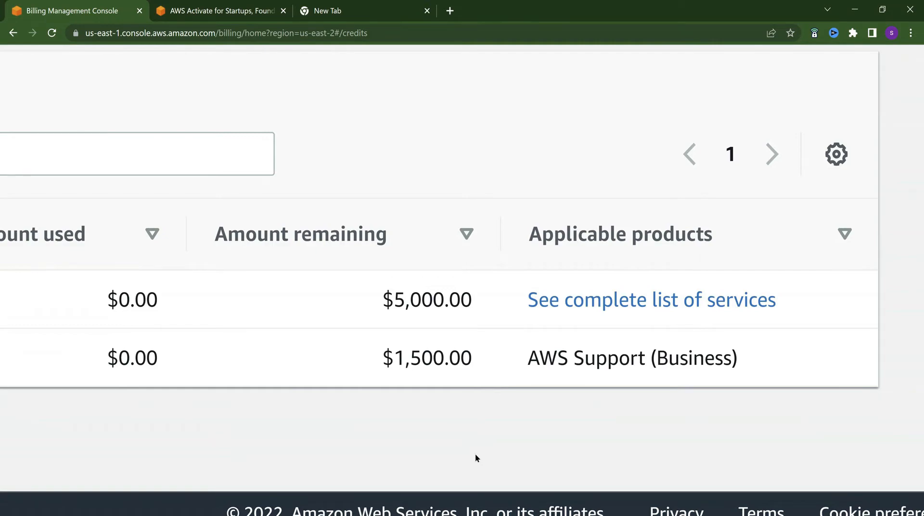
{"action": "mouse_move", "coordinate": [408, 348]}
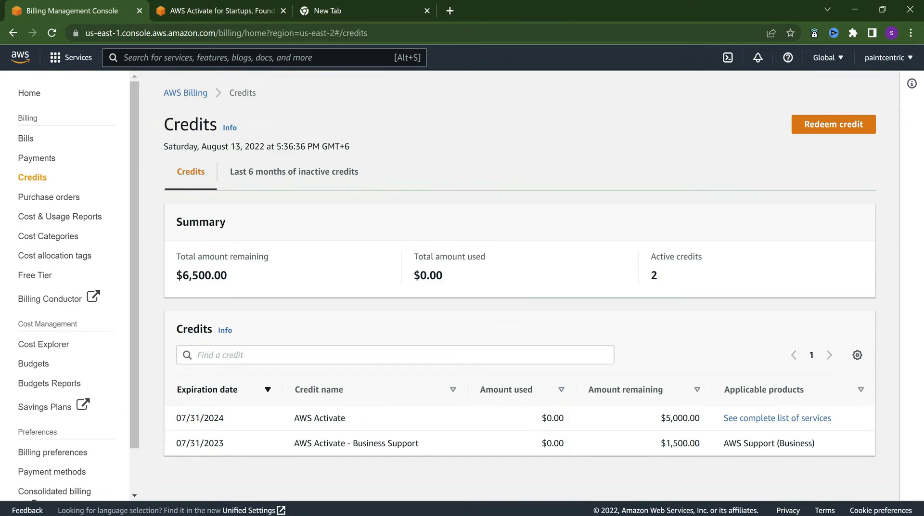
Return to the TIW Academy course and view the 'Overview of my AWS activate founder $10,000 account' lesson.
{"action": "left_click", "coordinate": [71, 11]}
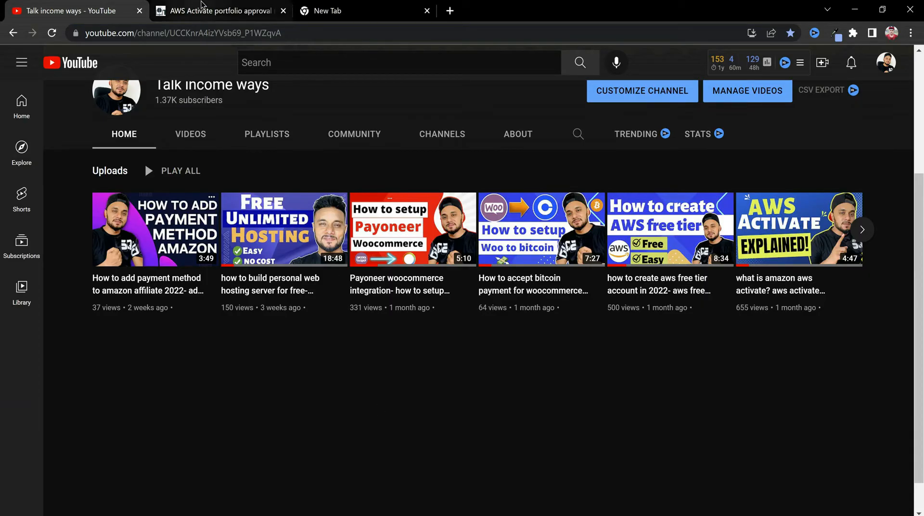
{"action": "left_click", "coordinate": [218, 11]}
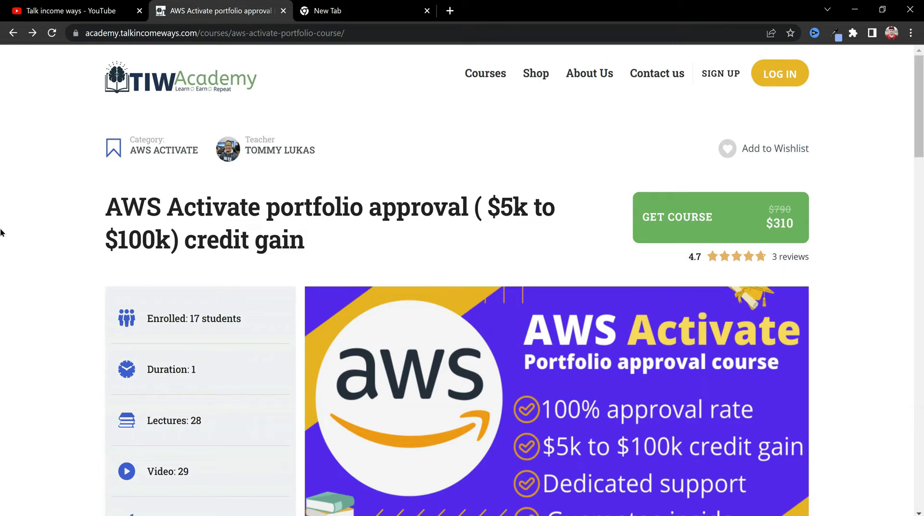
{"action": "mouse_move", "coordinate": [3, 334]}
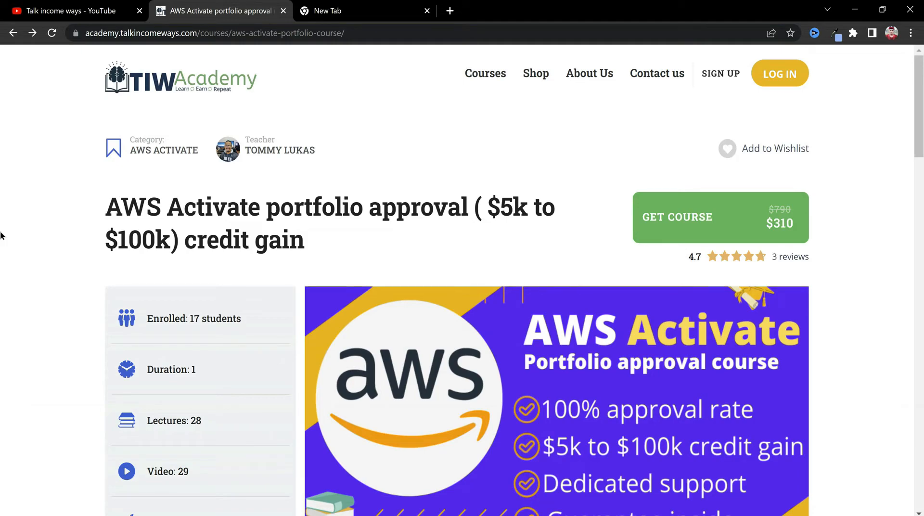
{"action": "scroll", "scroll_direction": "down", "scroll_amount": 3}
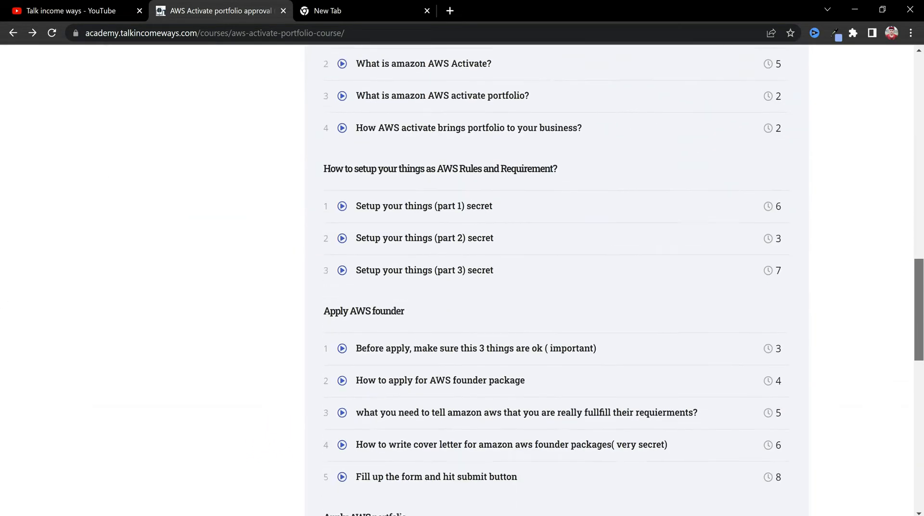
{"action": "scroll", "scroll_direction": "down", "scroll_amount": 3}
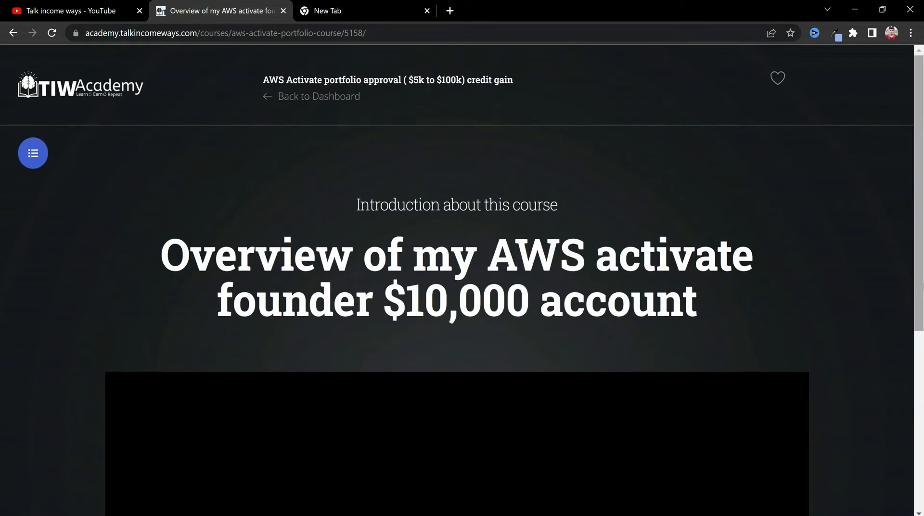
Go back to the course curriculum, then leave for the empty Google start page.
{"action": "left_click", "coordinate": [12, 33]}
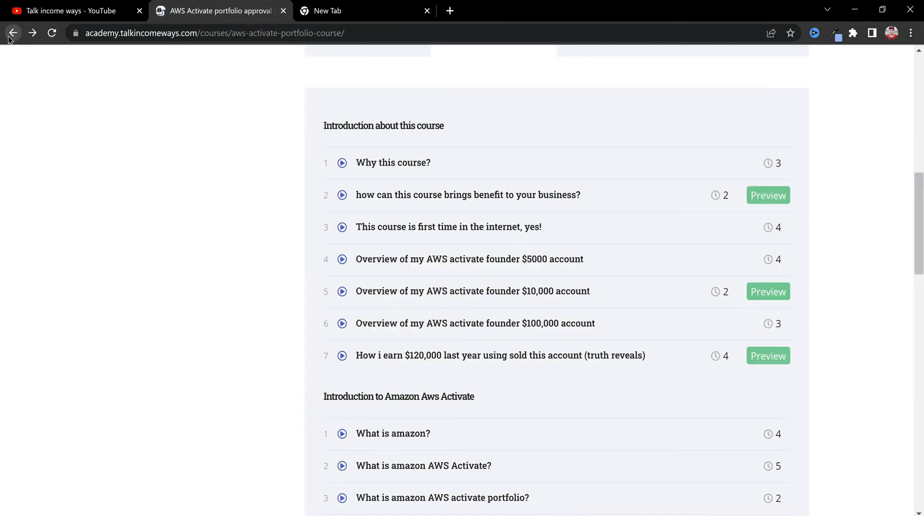
{"action": "left_click", "coordinate": [327, 11]}
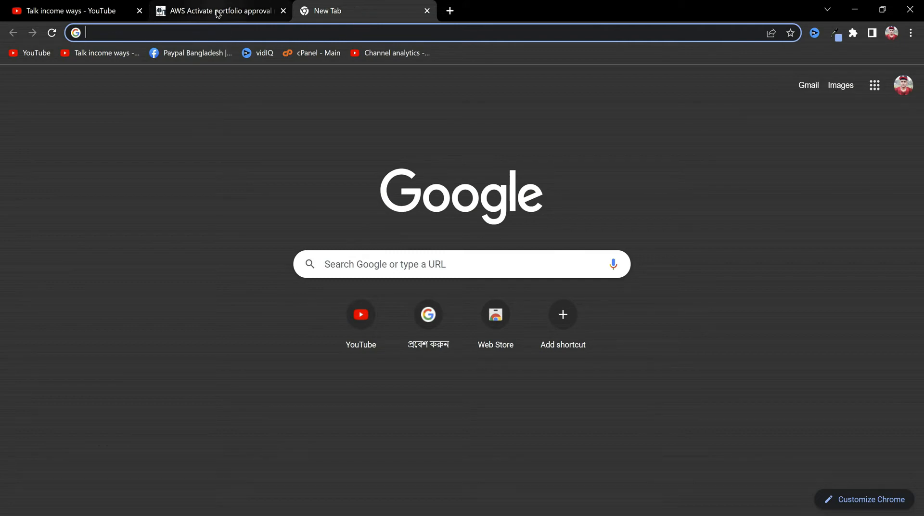
Bring the AWS Activate portfolio approval course landing page ($310) back into view.
{"action": "left_click", "coordinate": [218, 11]}
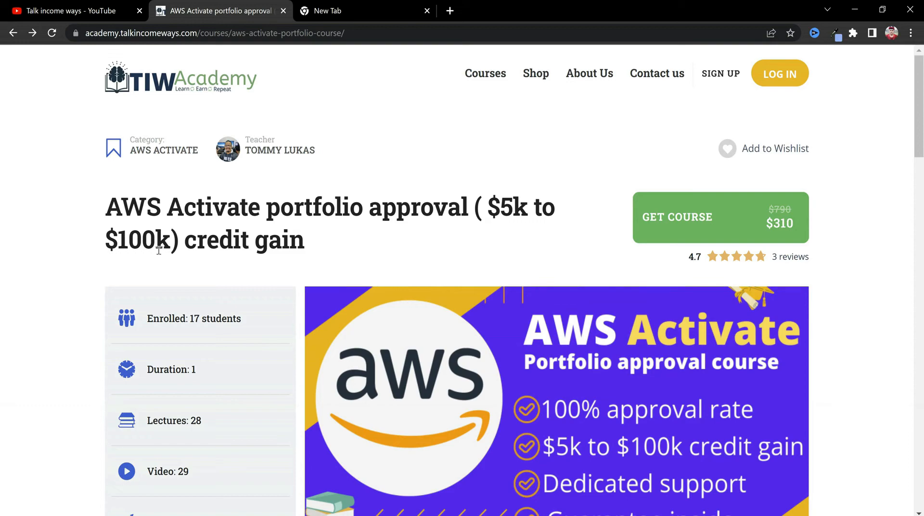
{"action": "mouse_move", "coordinate": [676, 438]}
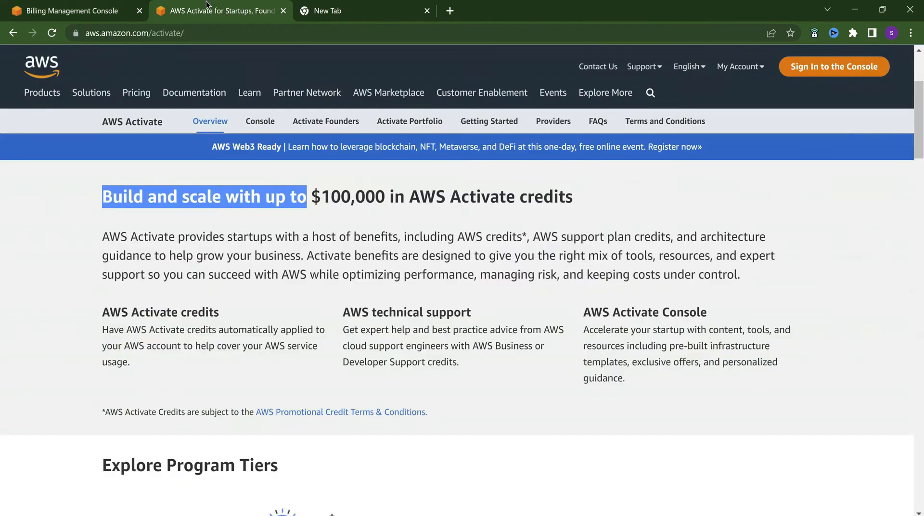
{"action": "mouse_move", "coordinate": [310, 272]}
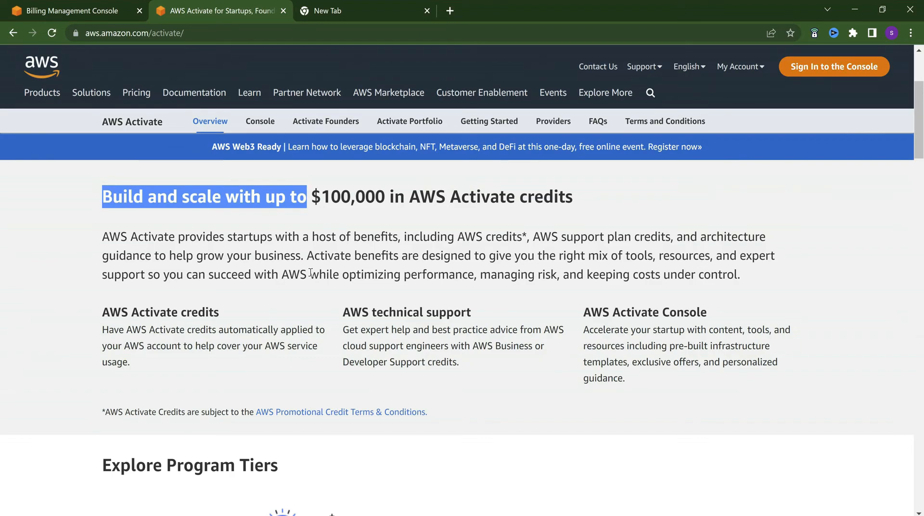
Move down the AWS Activate site to the Explore Program Tiers section.
{"action": "scroll", "scroll_direction": "down", "scroll_amount": 3}
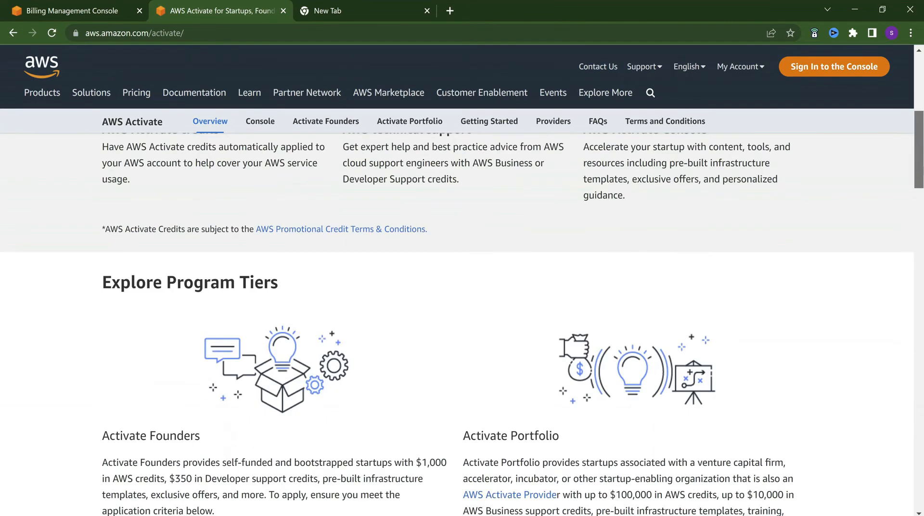
{"action": "scroll", "scroll_direction": "down", "scroll_amount": 3}
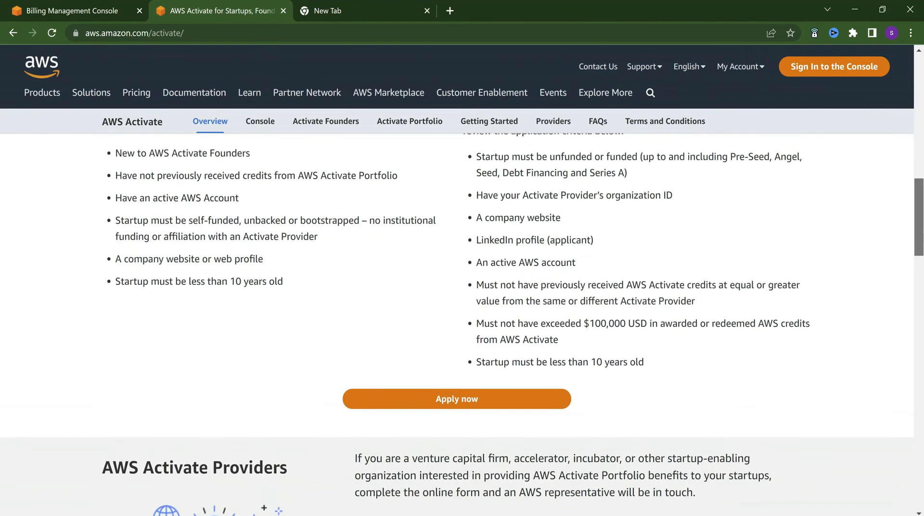
{"action": "scroll", "scroll_direction": "down", "scroll_amount": 3}
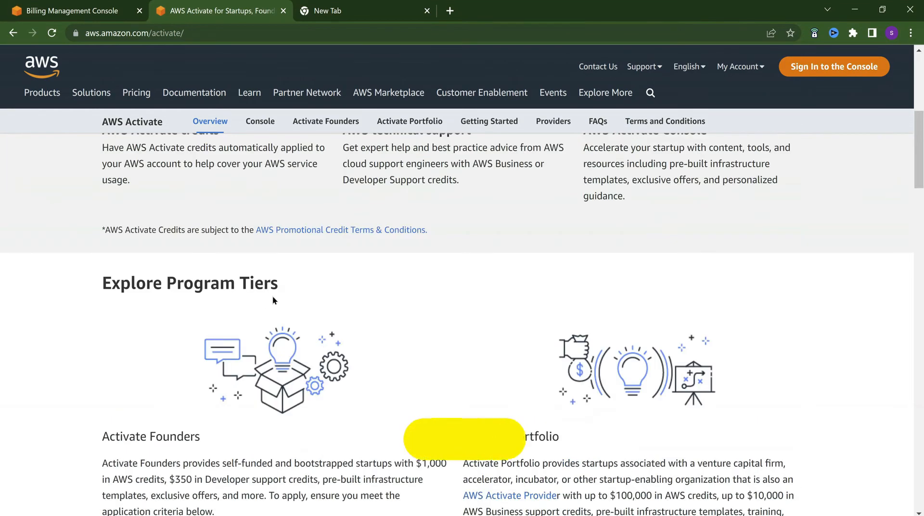
{"action": "scroll", "scroll_direction": "down", "scroll_amount": 3}
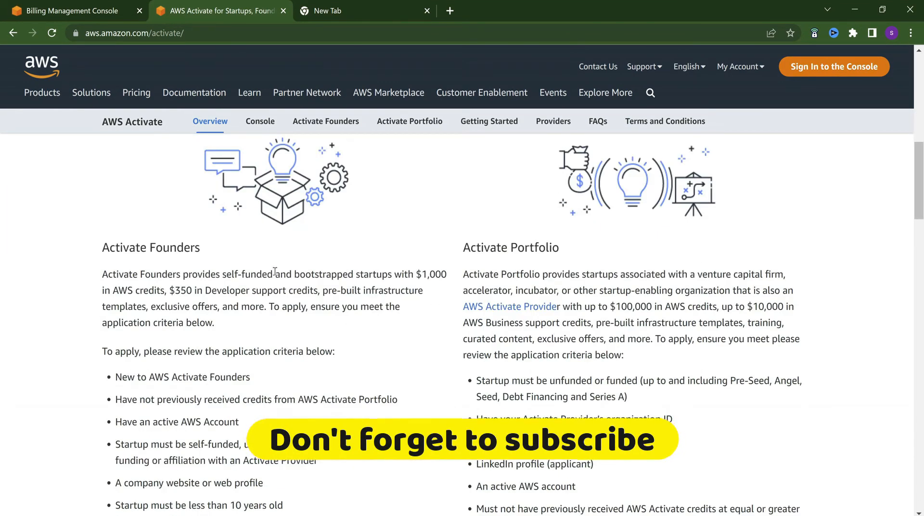
{"action": "scroll", "scroll_direction": "down", "scroll_amount": 3}
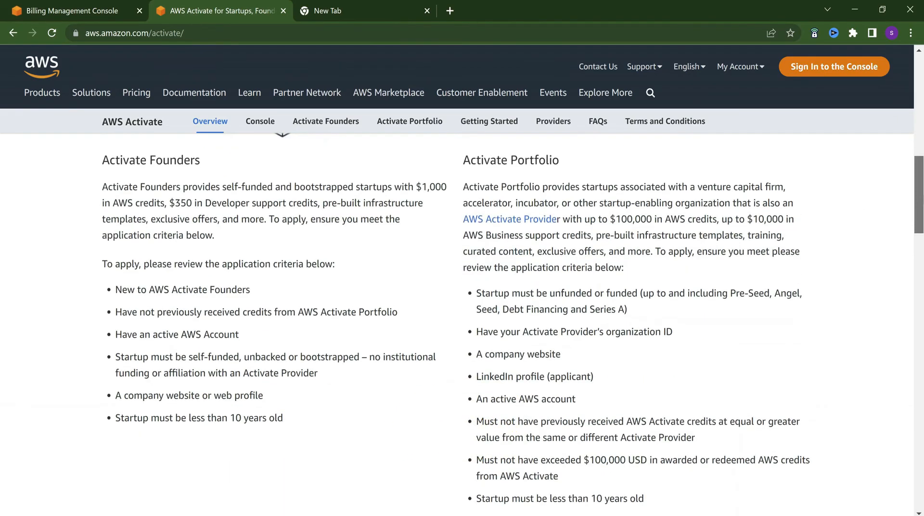
{"action": "scroll", "scroll_direction": "down", "scroll_amount": 3}
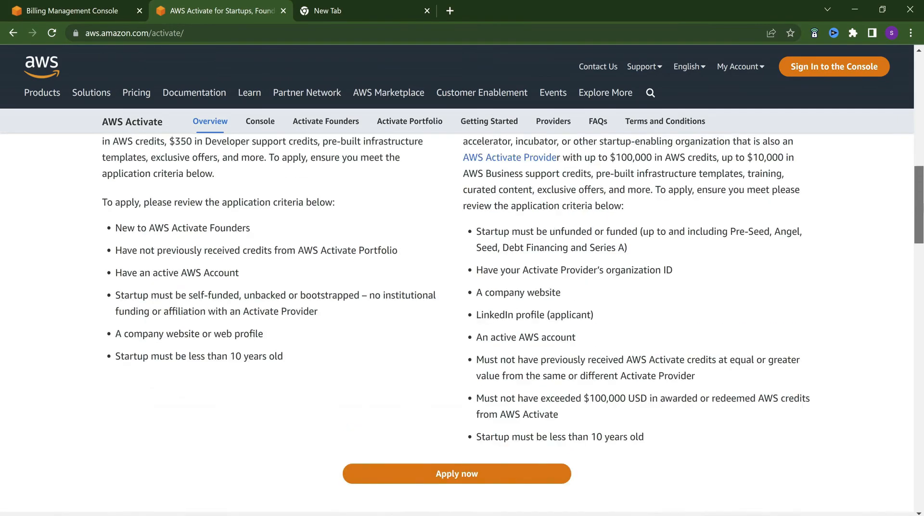
Highlight the full list of Activate Portfolio application criteria, continuing to Activate Providers.
{"action": "left_click_drag", "start_coordinate": [477, 231], "coordinate": [570, 399]}
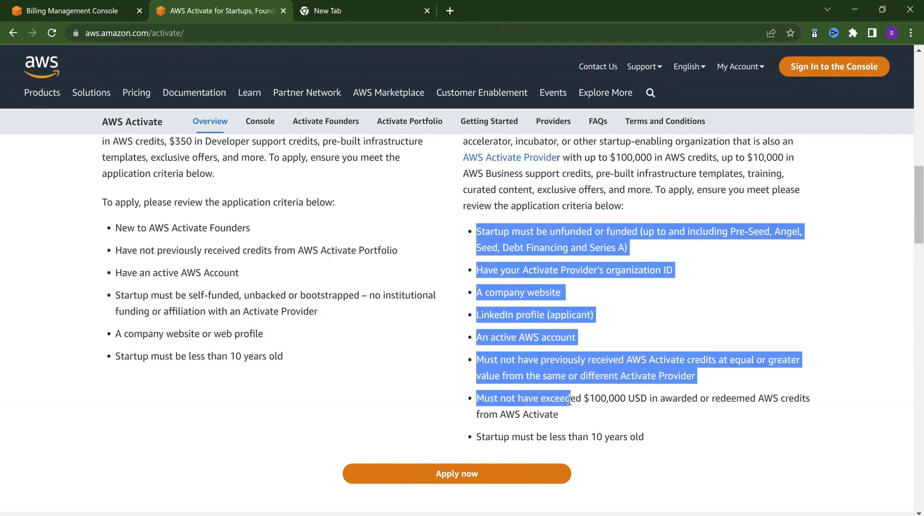
{"action": "left_click_drag", "start_coordinate": [569, 398], "coordinate": [642, 437]}
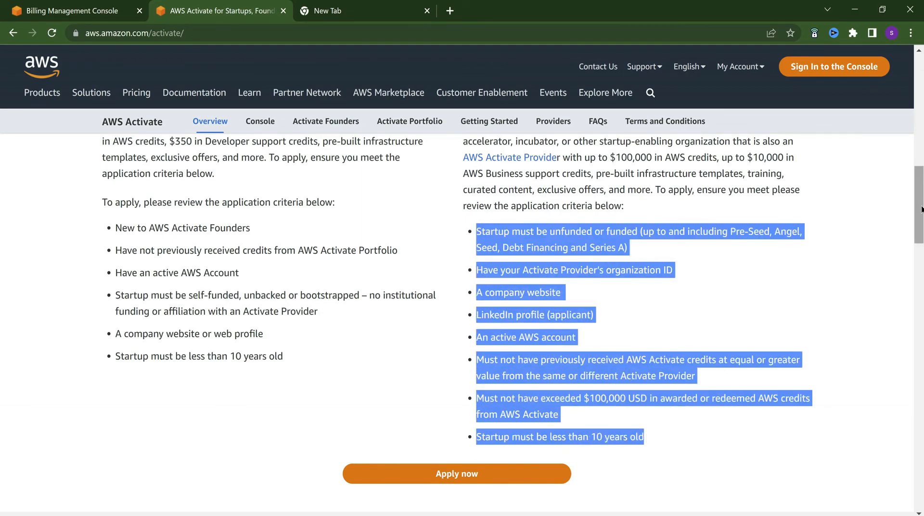
{"action": "scroll", "scroll_direction": "down", "scroll_amount": 3}
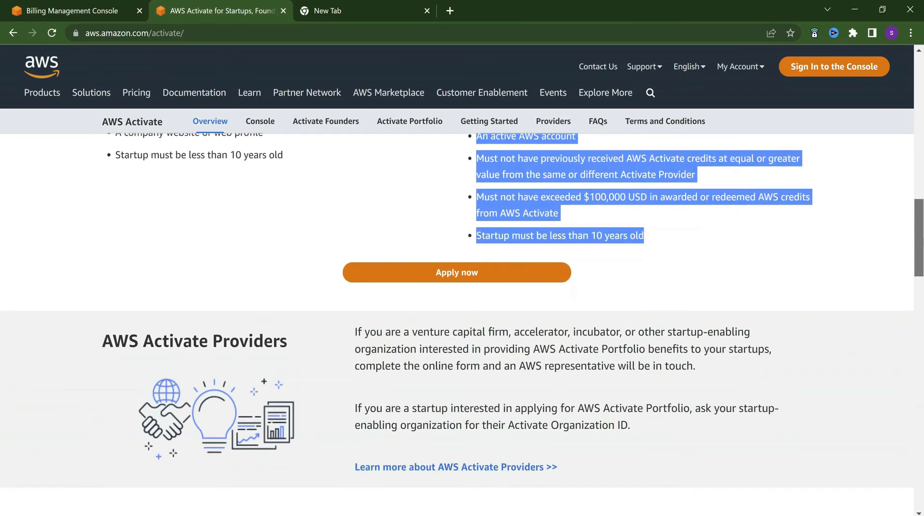
{"action": "scroll", "scroll_direction": "down", "scroll_amount": 3}
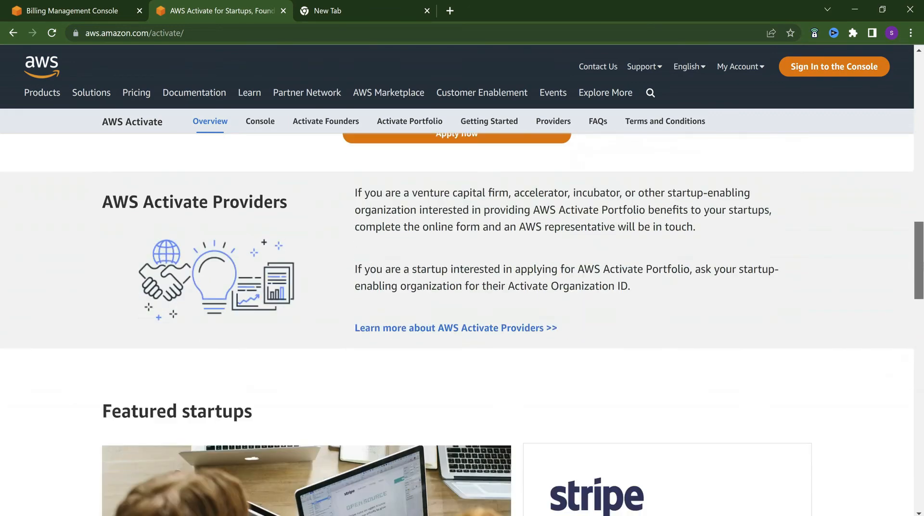